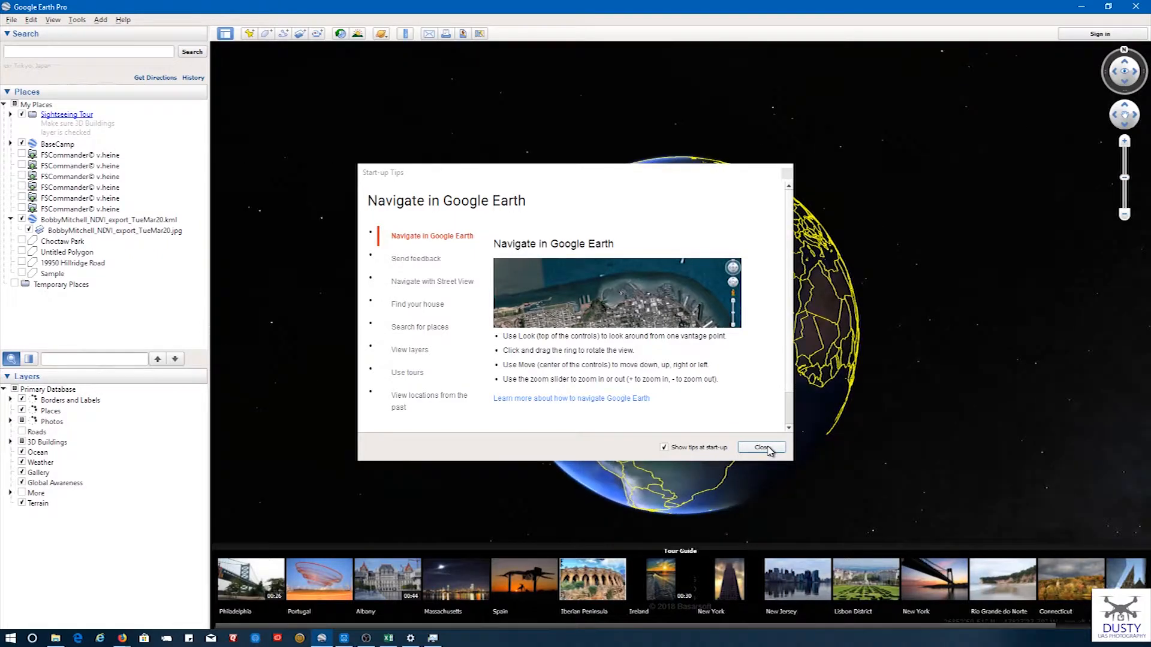
Close the Start-up Tips window
click(761, 447)
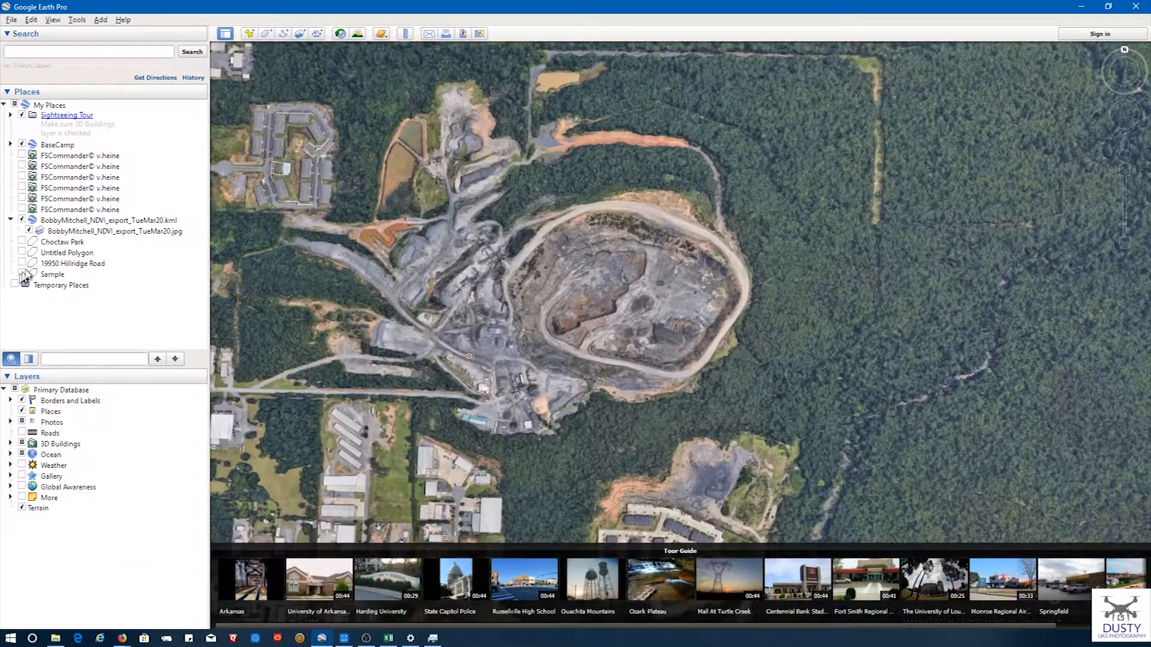
mouse_move(266, 32)
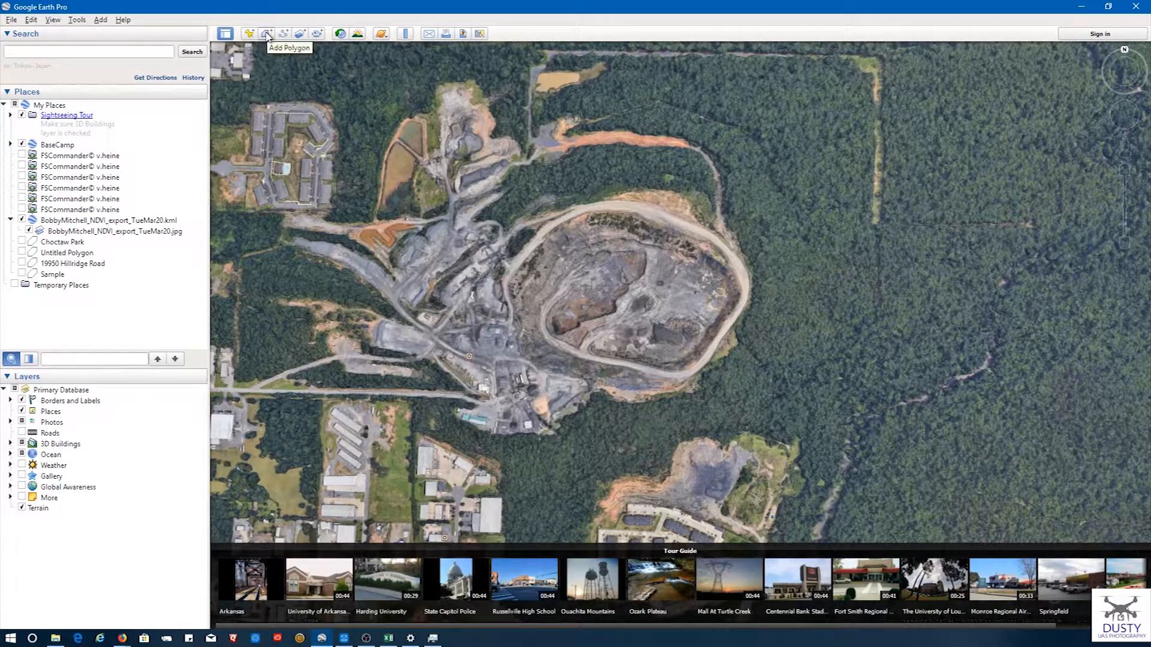
Trace a new polygon around the quarry pit's rim
click(266, 33)
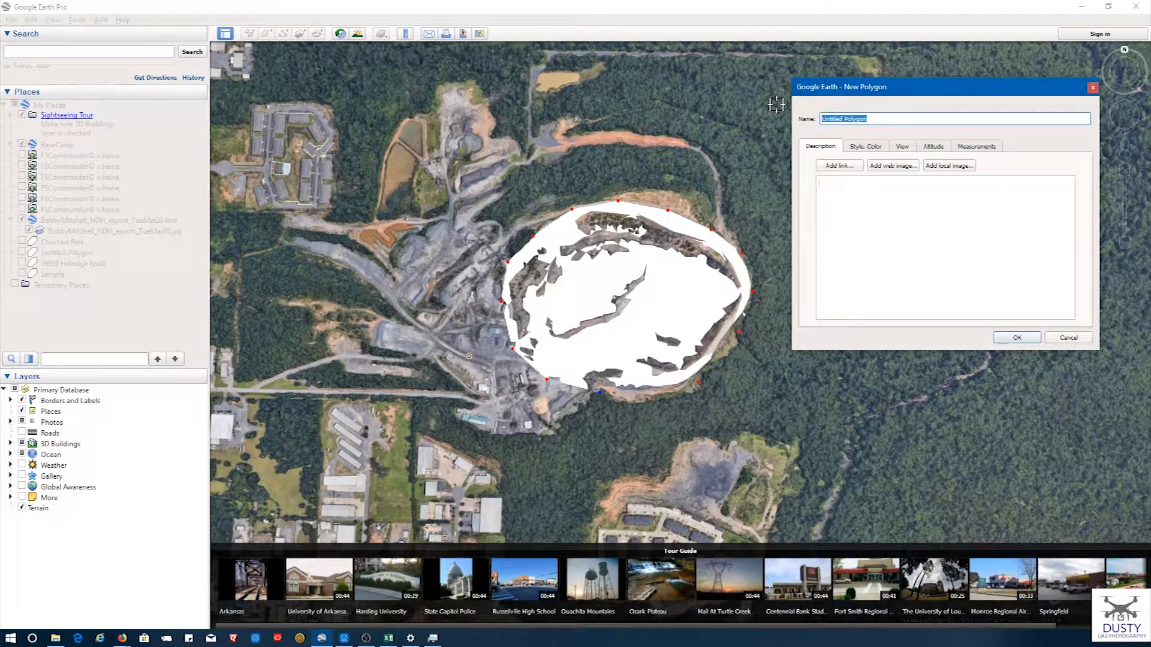
Name the polygon 'Sample Quarry' and confirm it
text(Sample Qua)
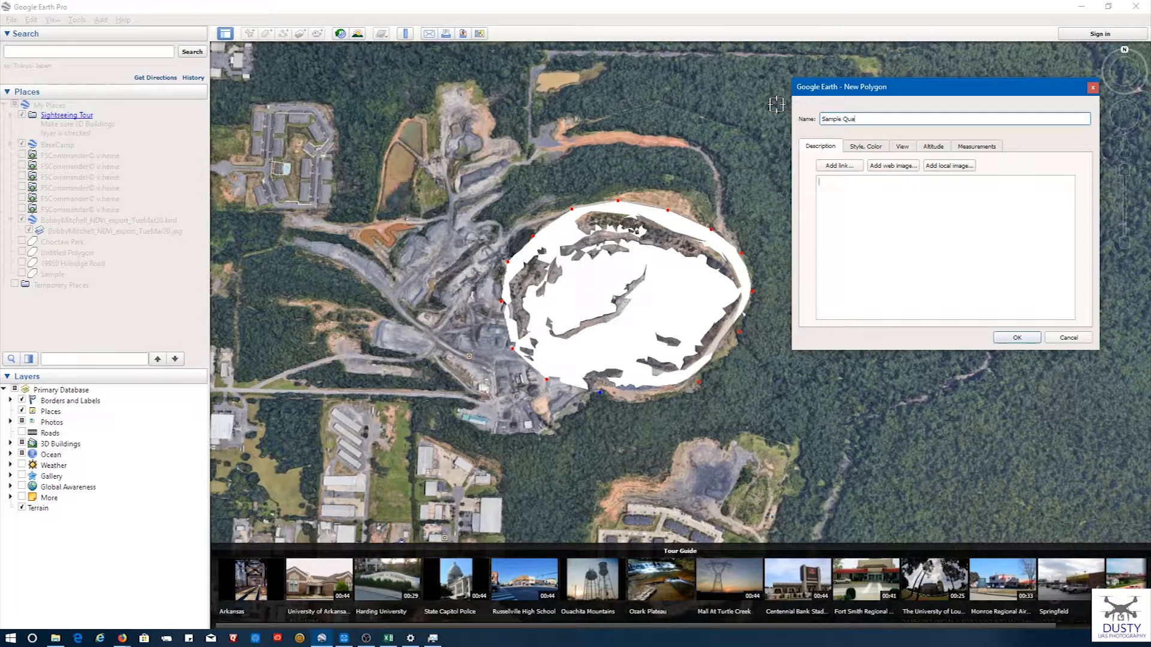
text(rry)
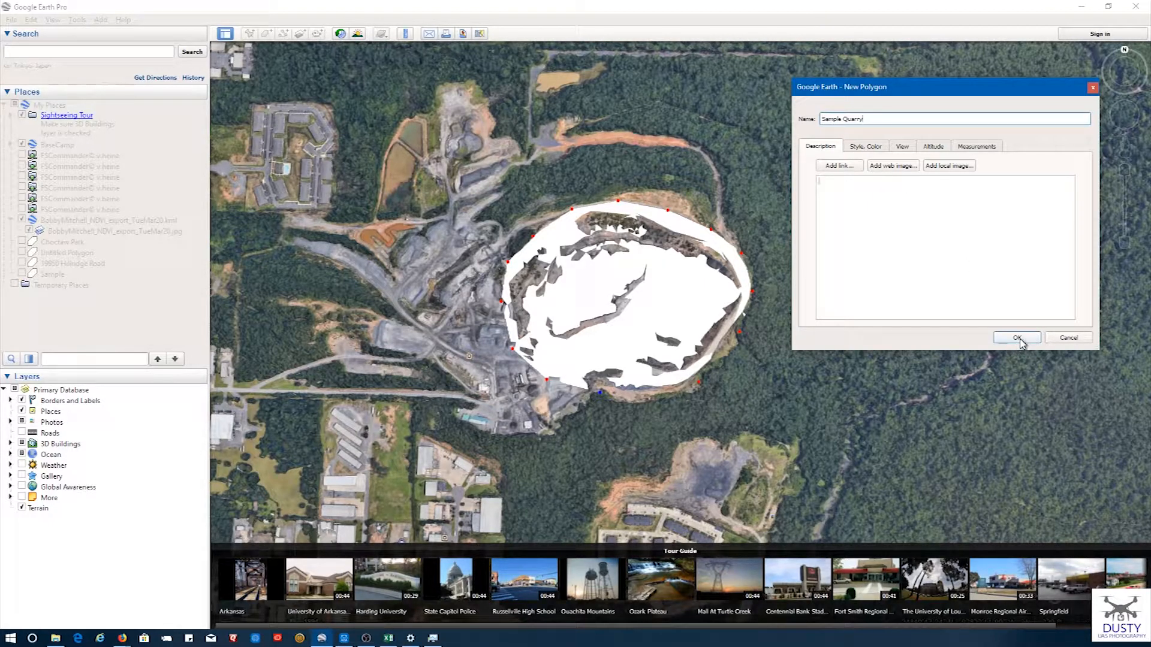
click(1016, 338)
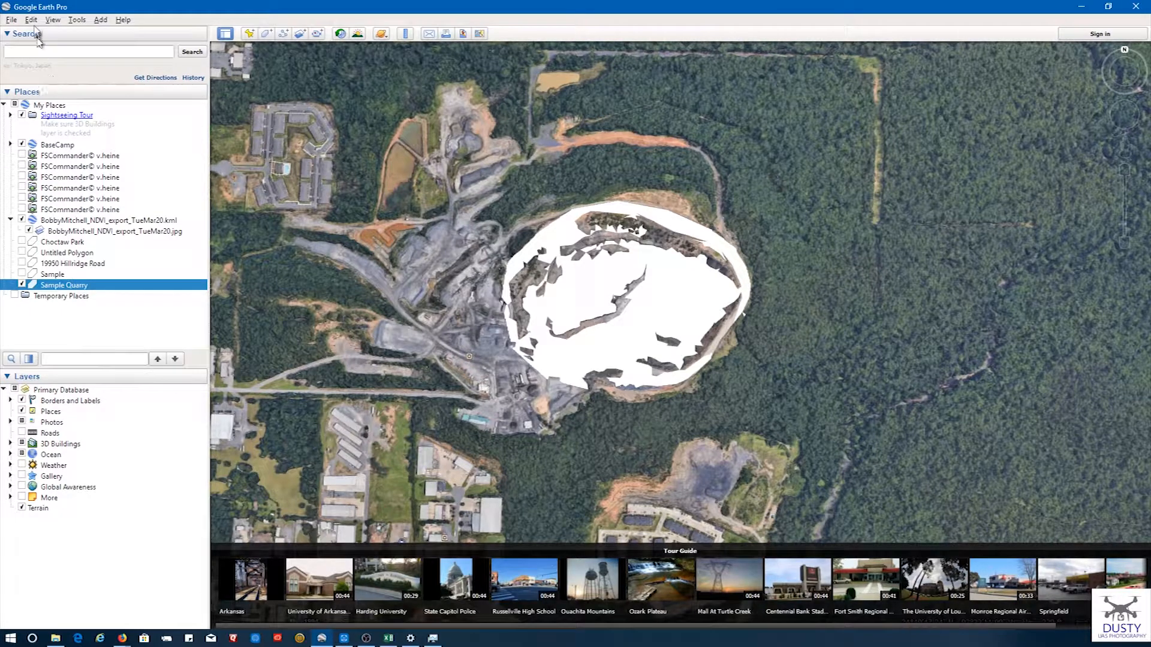
Save the Sample Quarry place as a Kml (*.kml) file on the Desktop
click(11, 19)
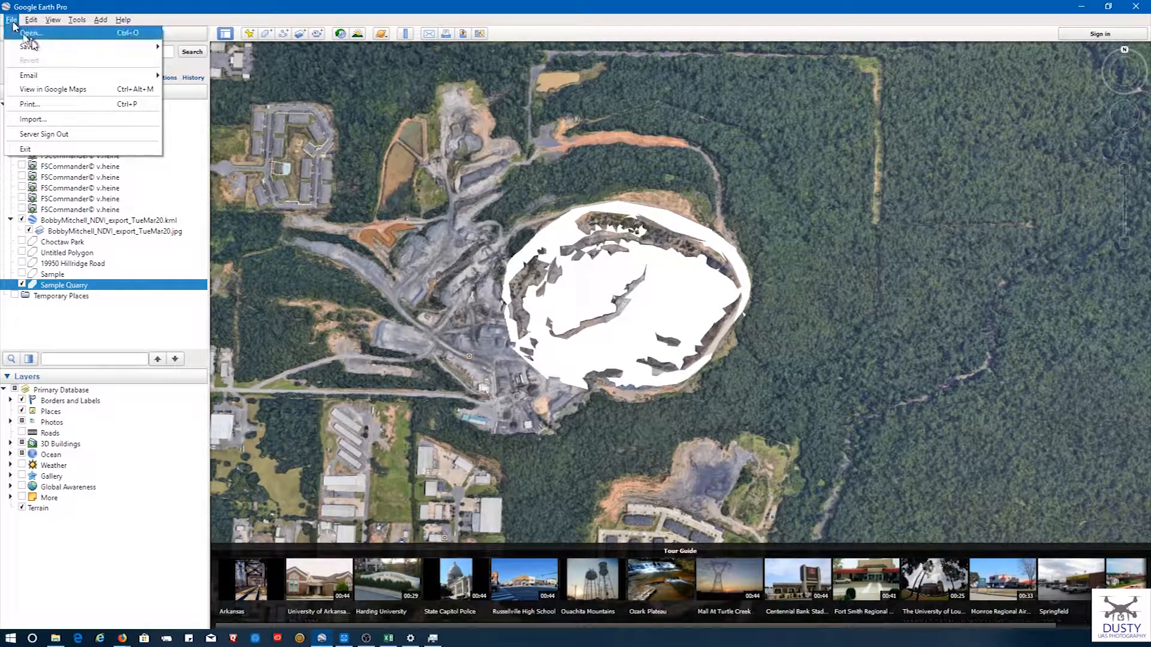
mouse_move(27, 47)
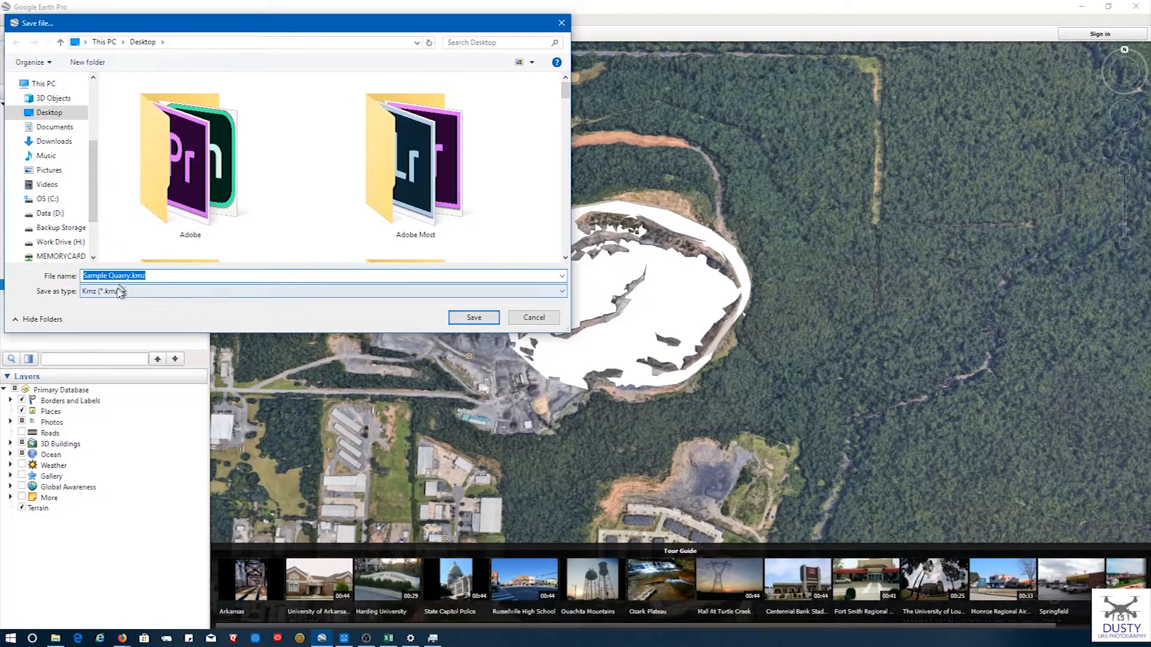
mouse_move(157, 293)
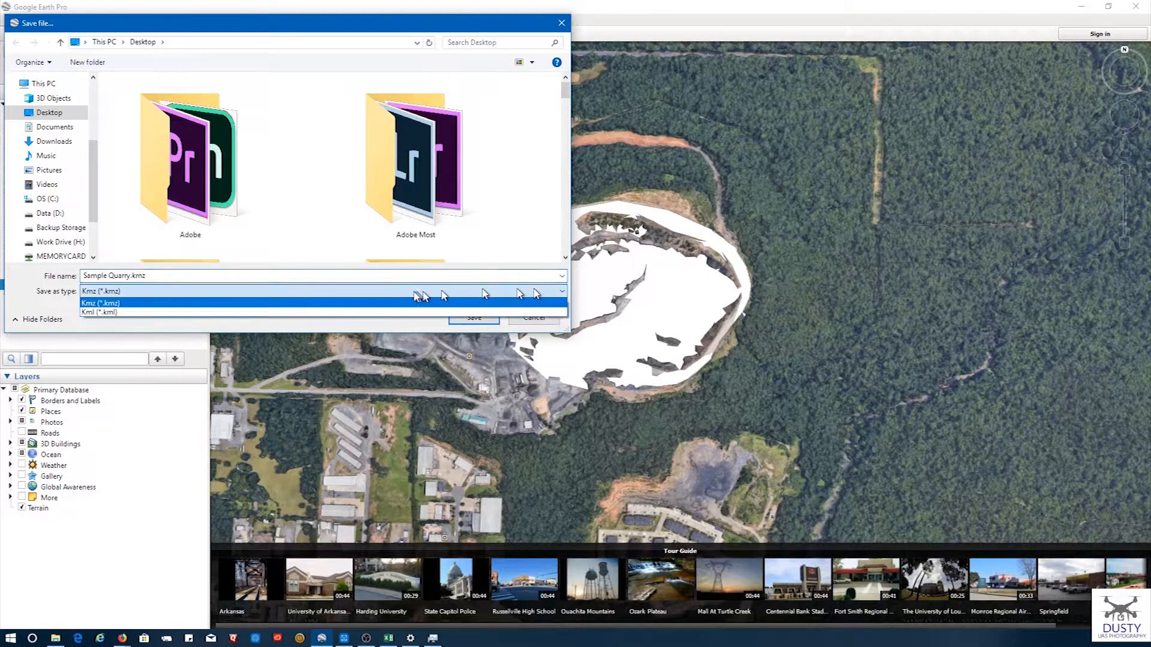
click(99, 312)
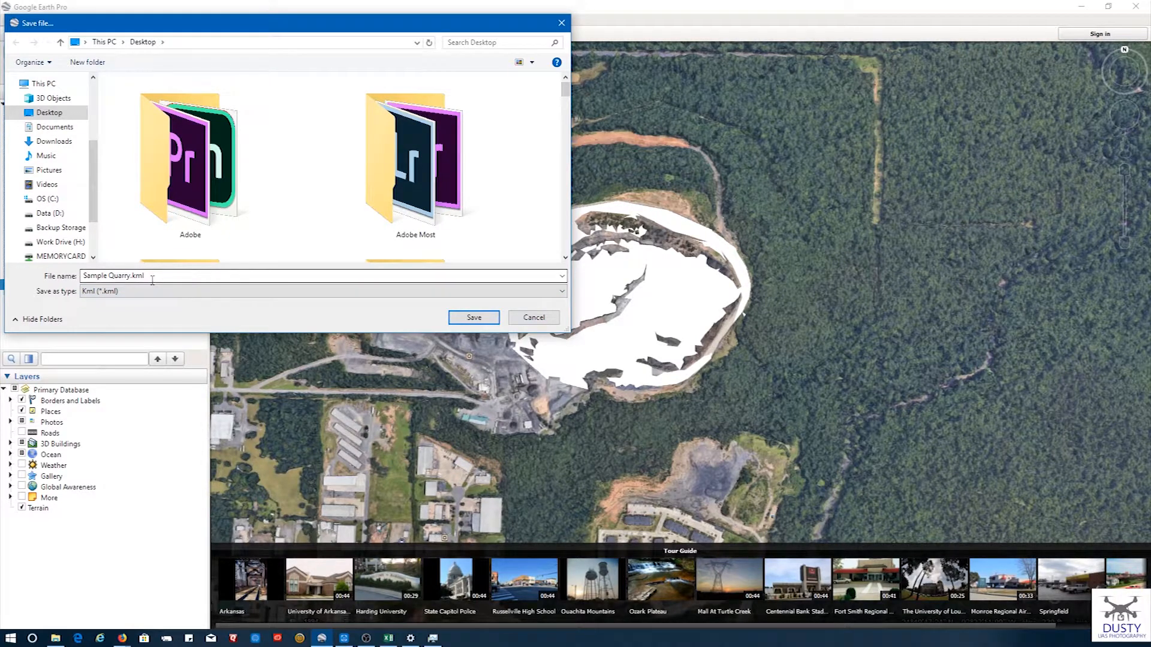
click(190, 161)
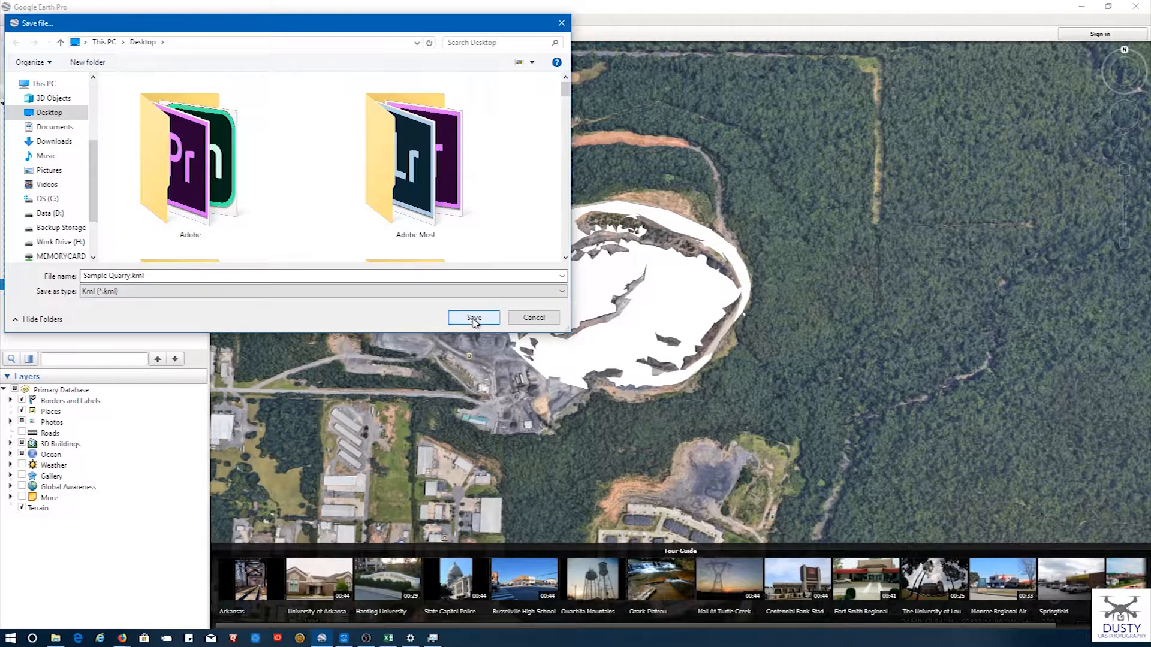
click(473, 317)
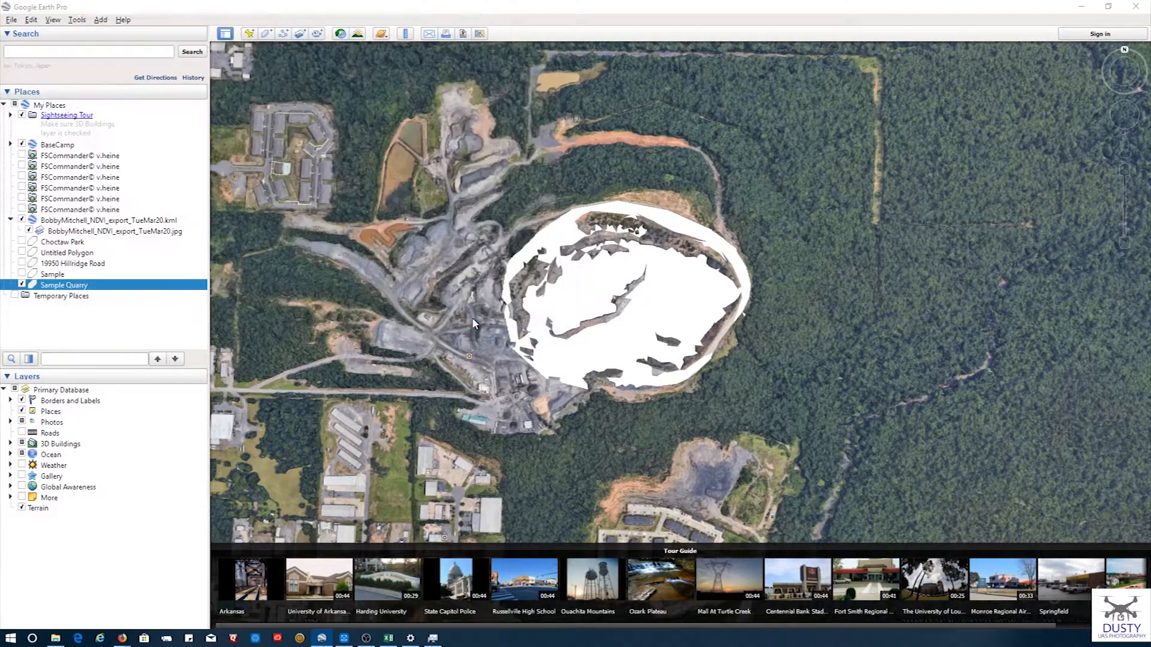